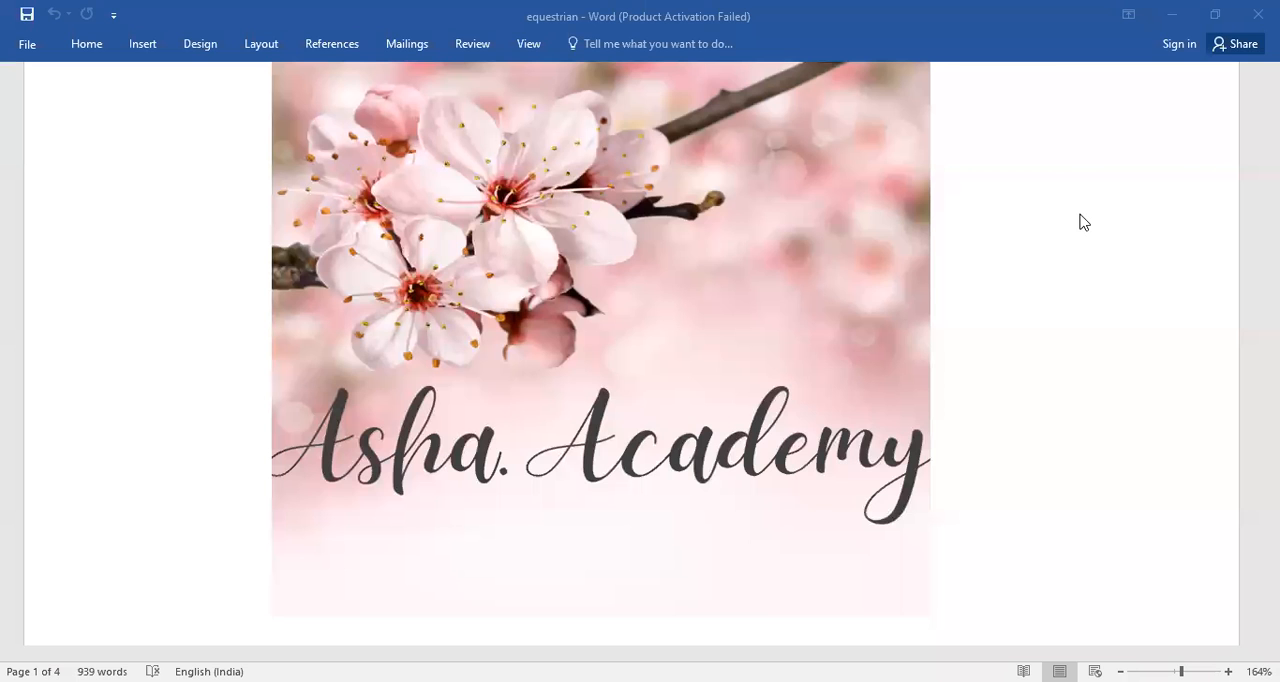
mouse_move(1196, 462)
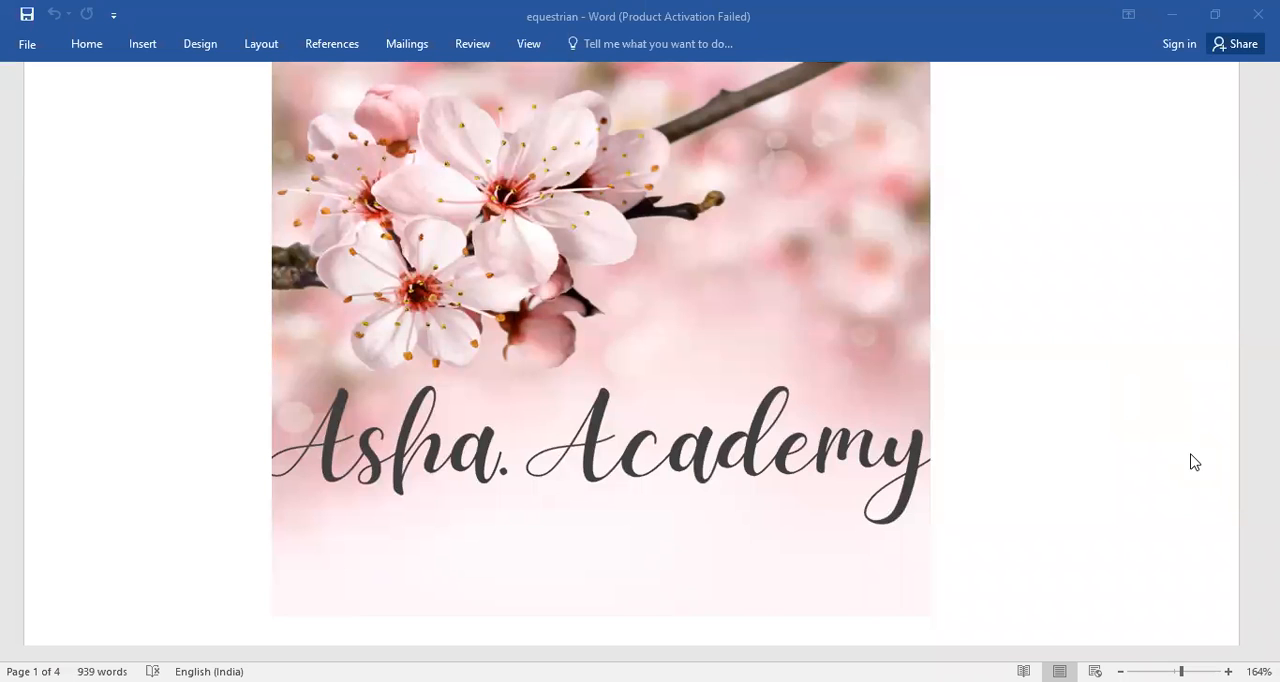
scroll("down", 3)
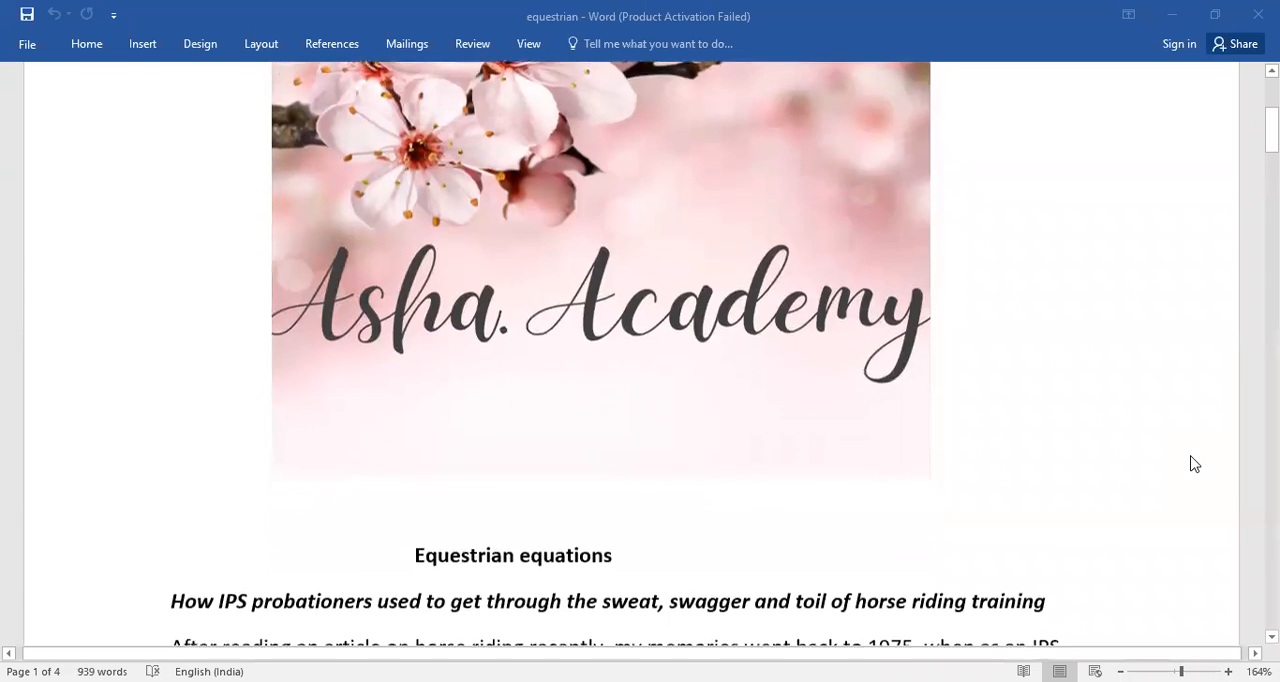
scroll("down", 3)
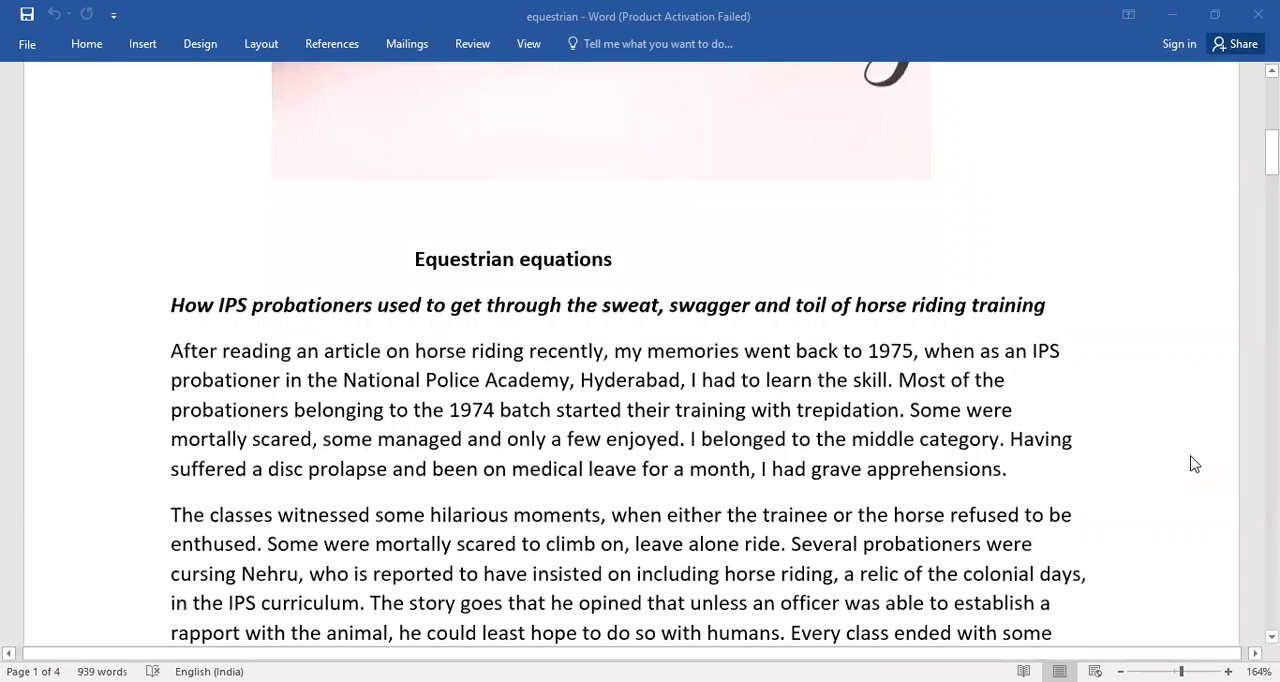
scroll("down", 3)
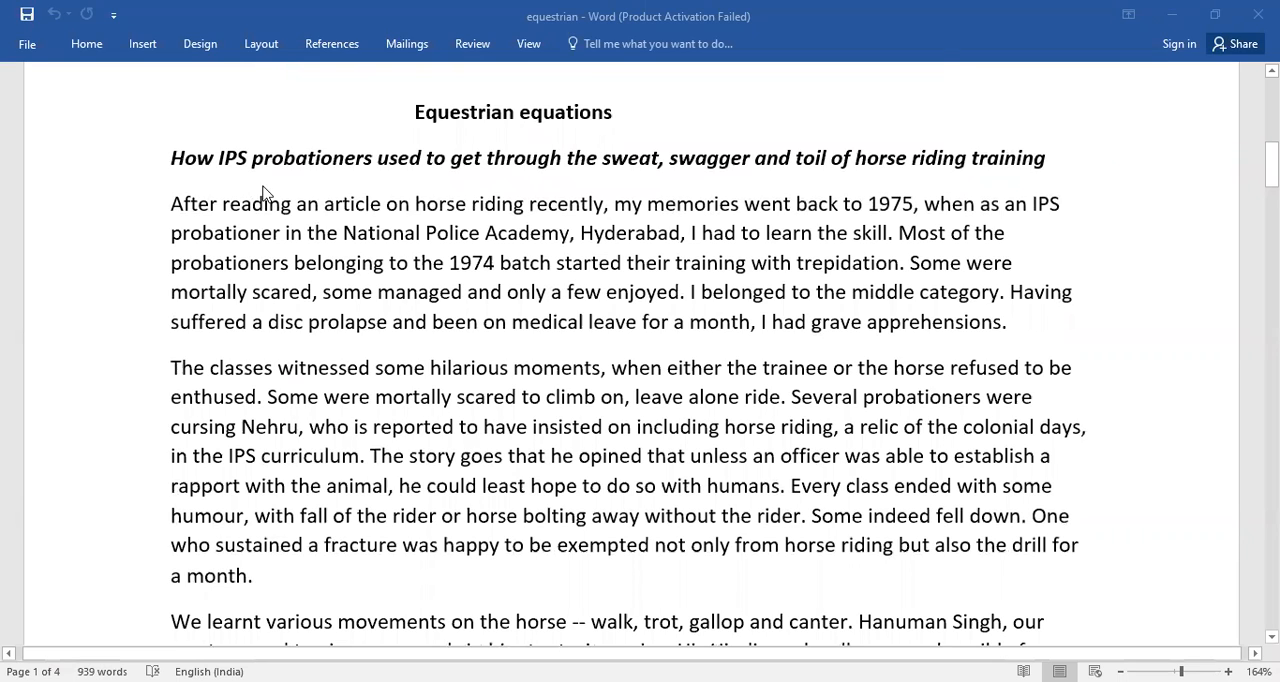
mouse_move(448, 186)
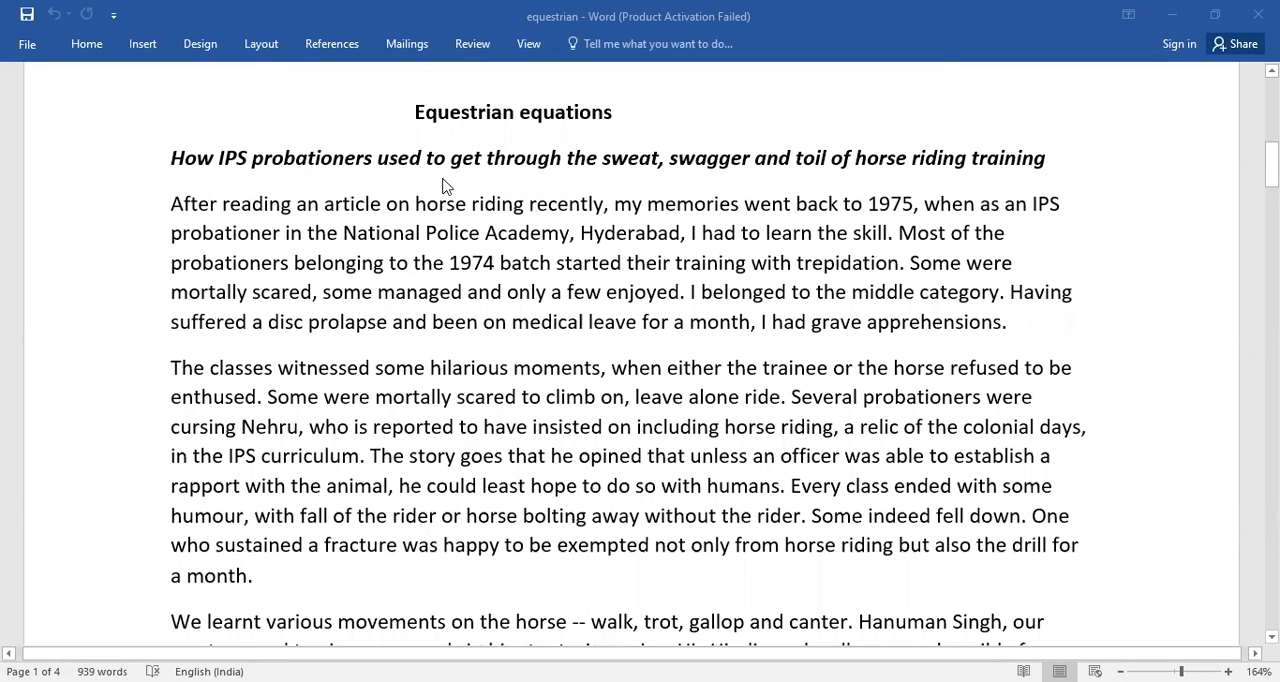
mouse_move(796, 186)
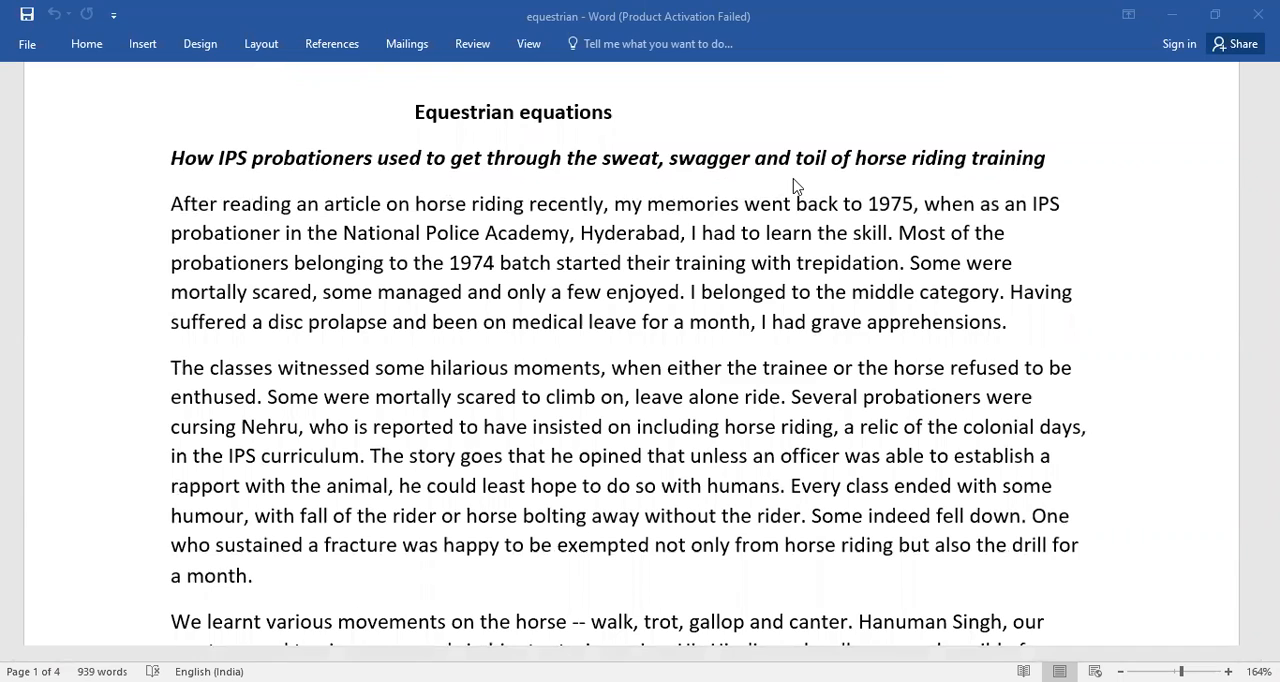
mouse_move(1056, 176)
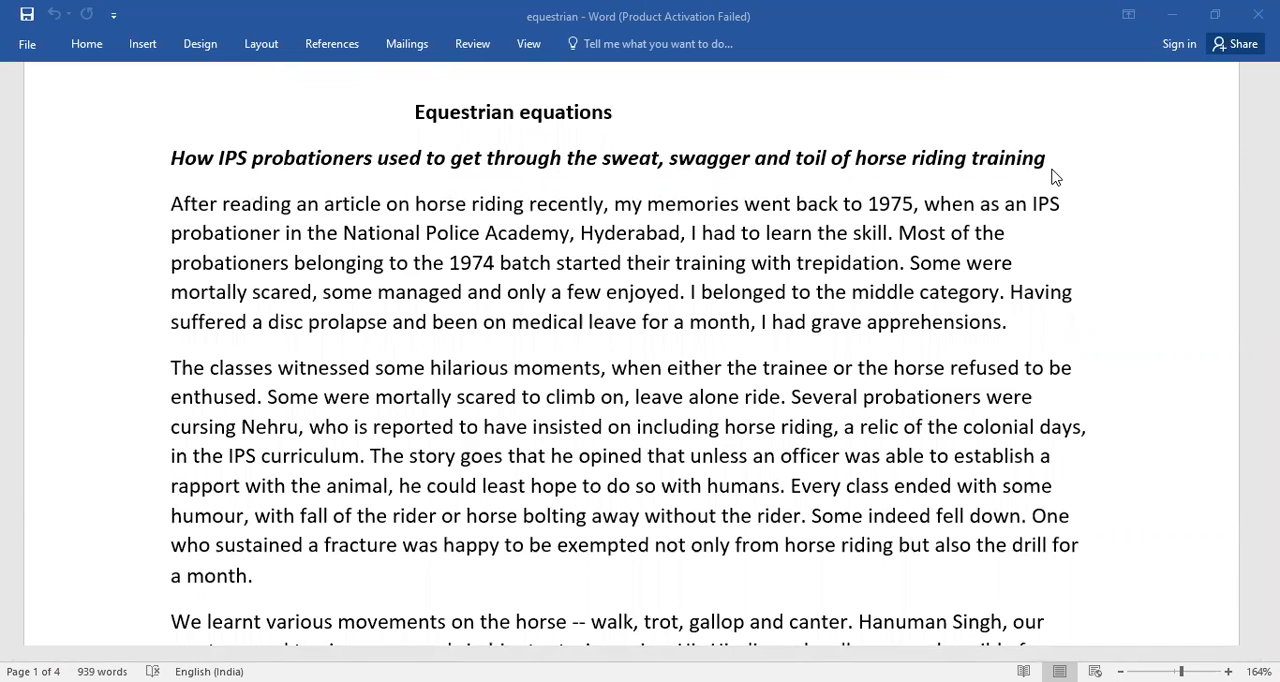
mouse_move(218, 238)
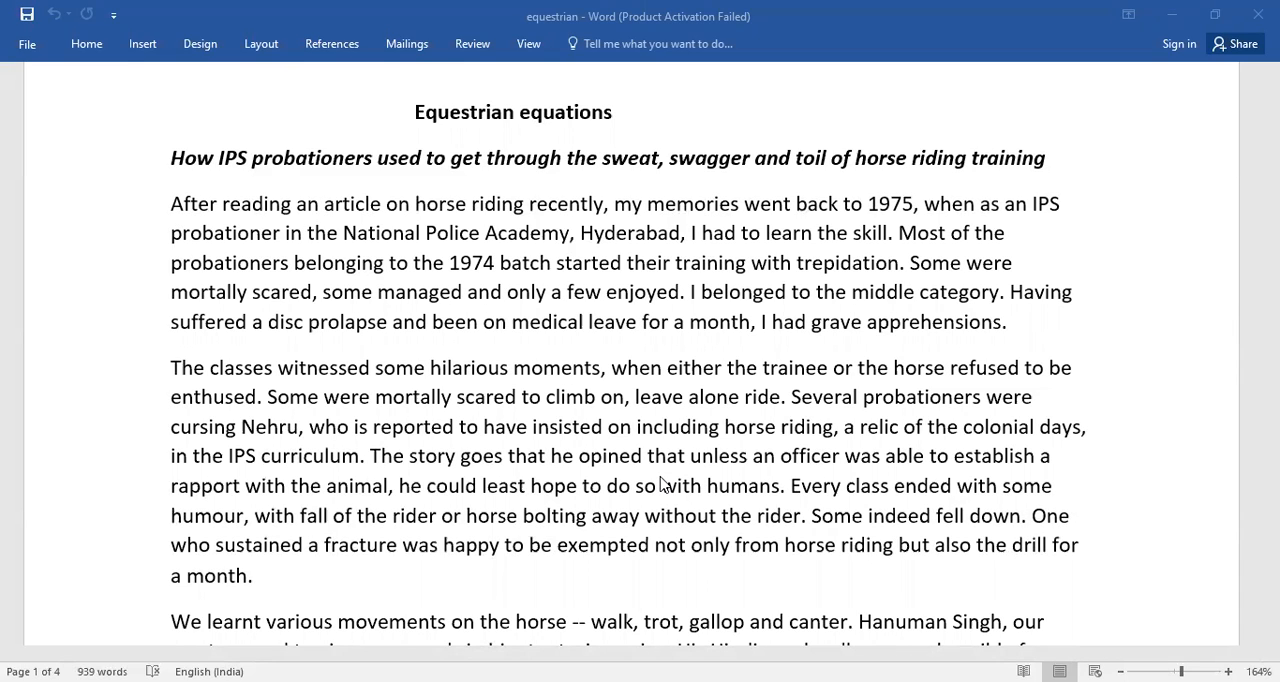
scroll("down", 3)
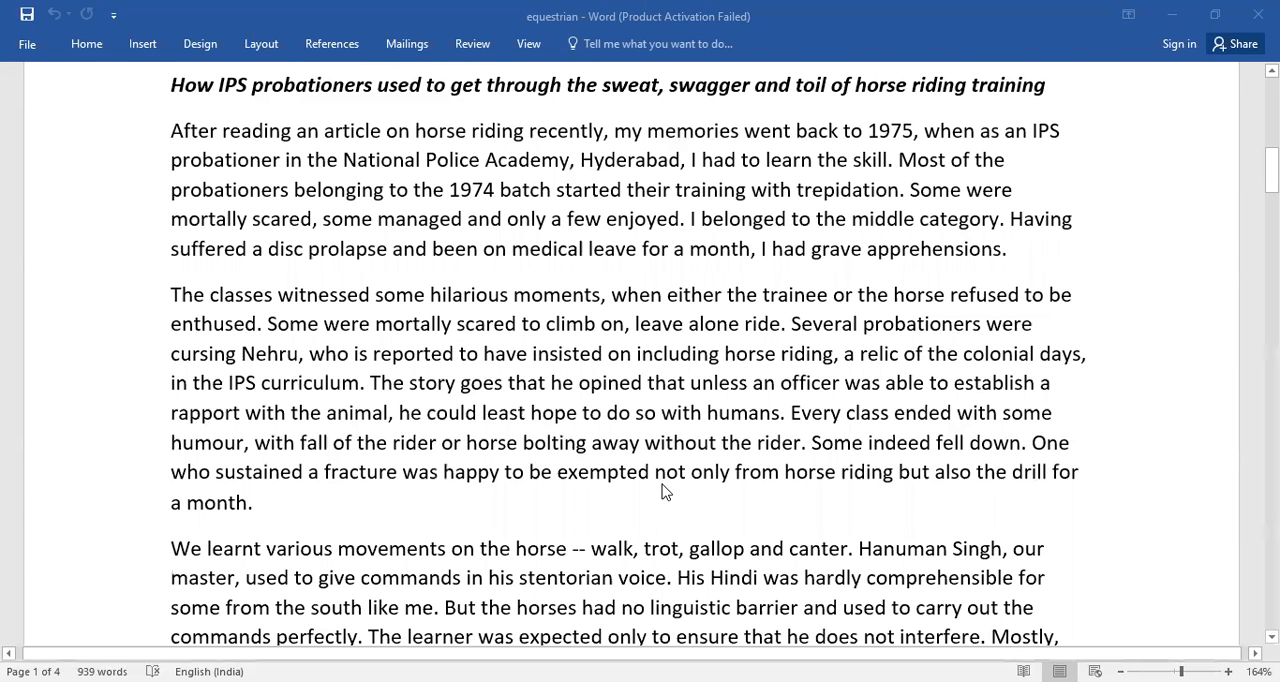
scroll("down", 3)
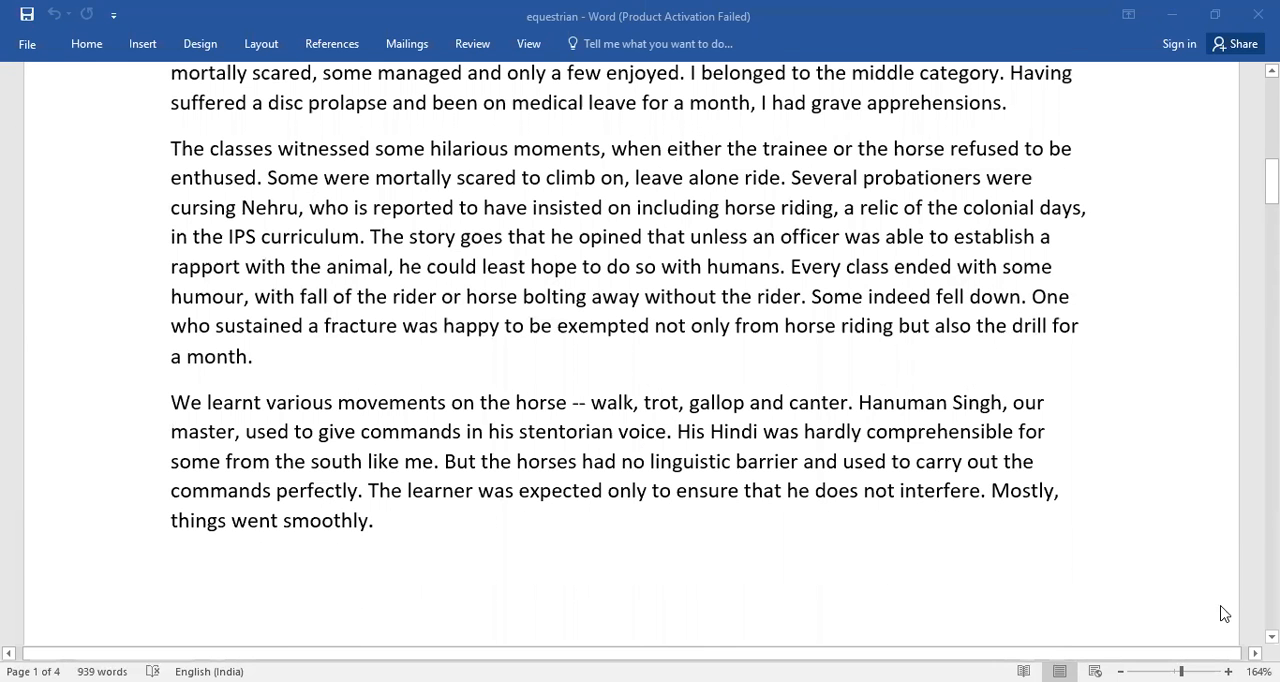
scroll("down", 3)
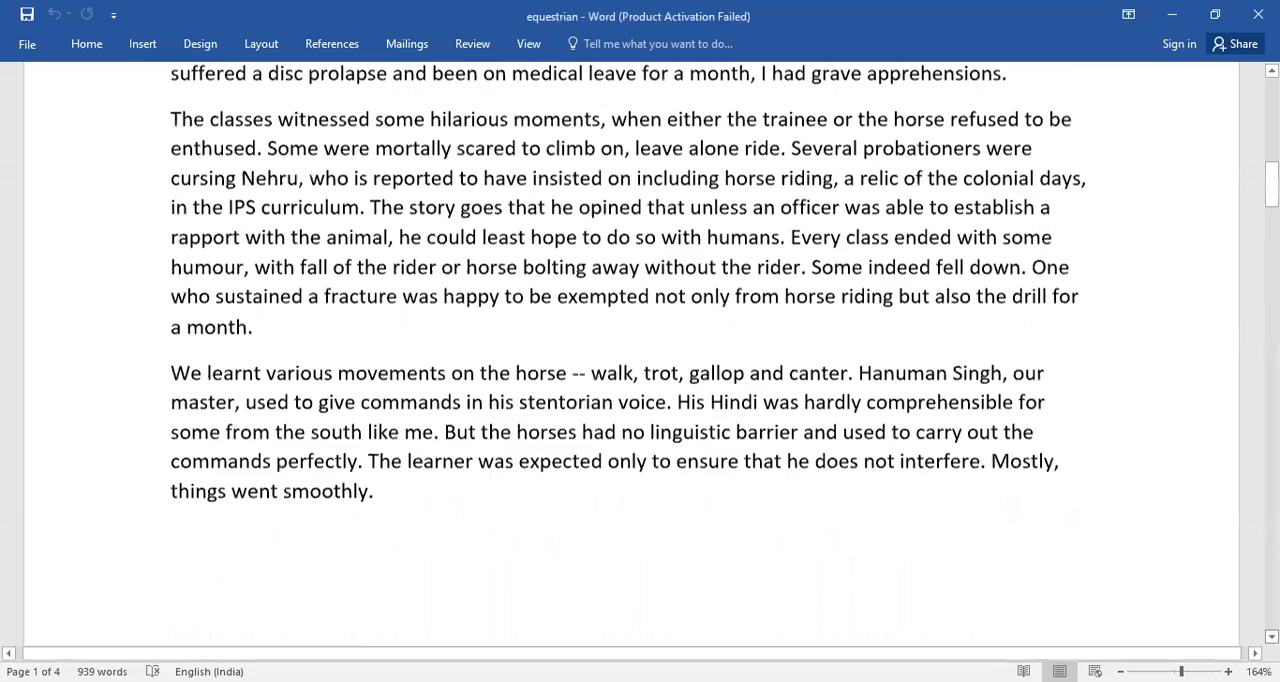
scroll("down", 3)
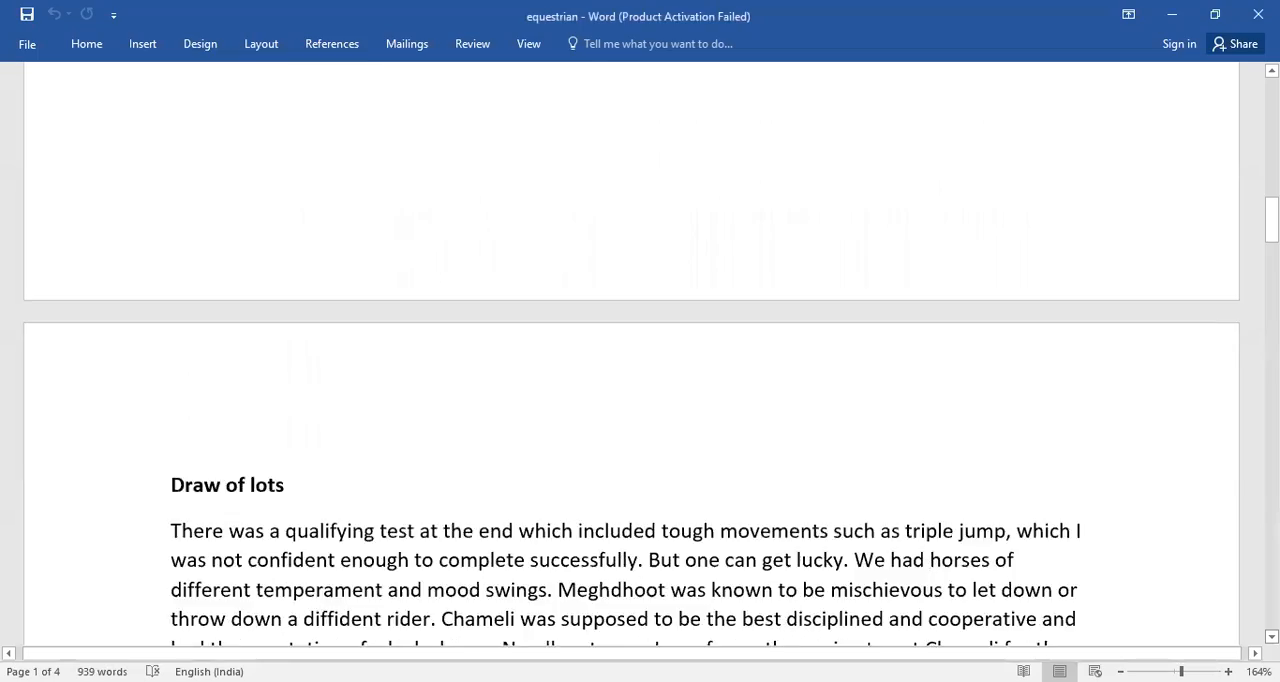
scroll("down", 3)
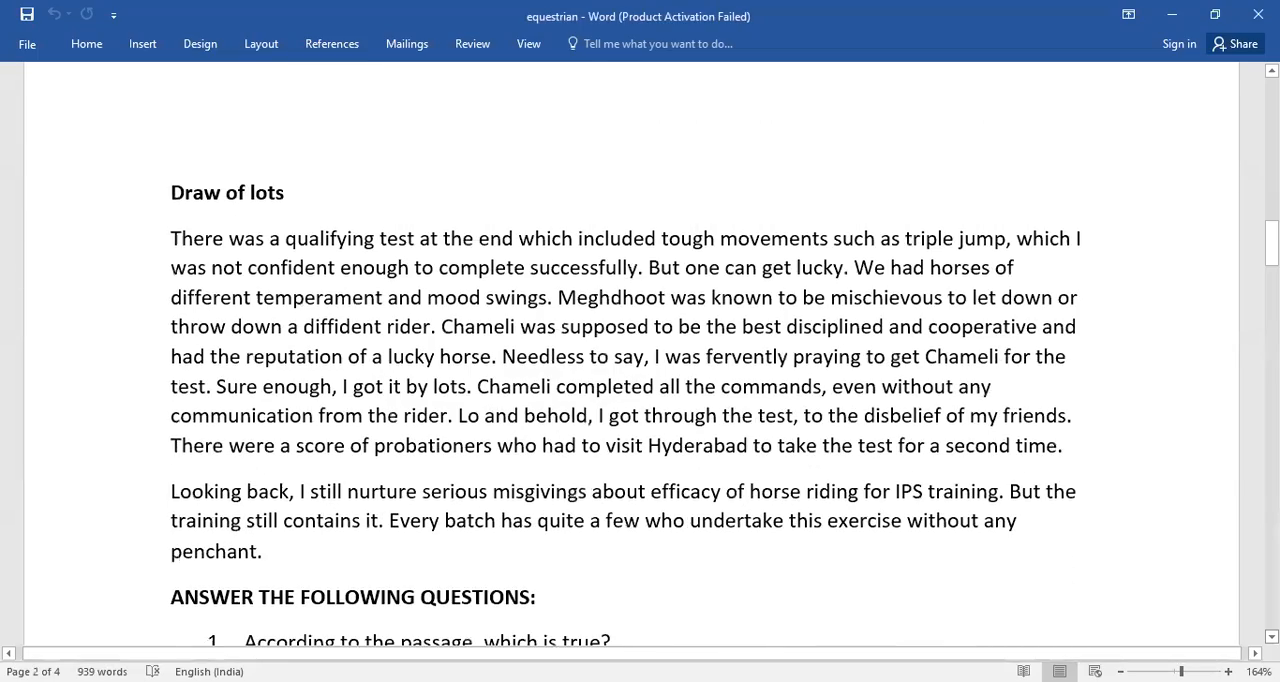
scroll("down", 3)
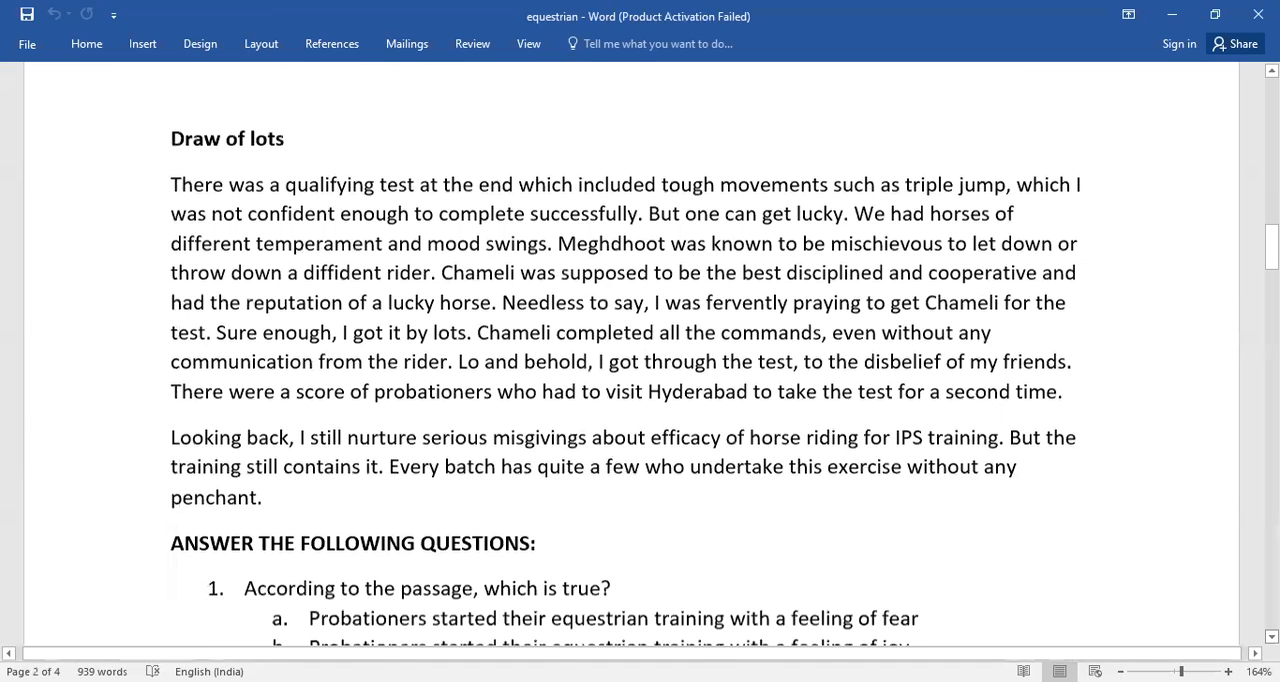
scroll("down", 3)
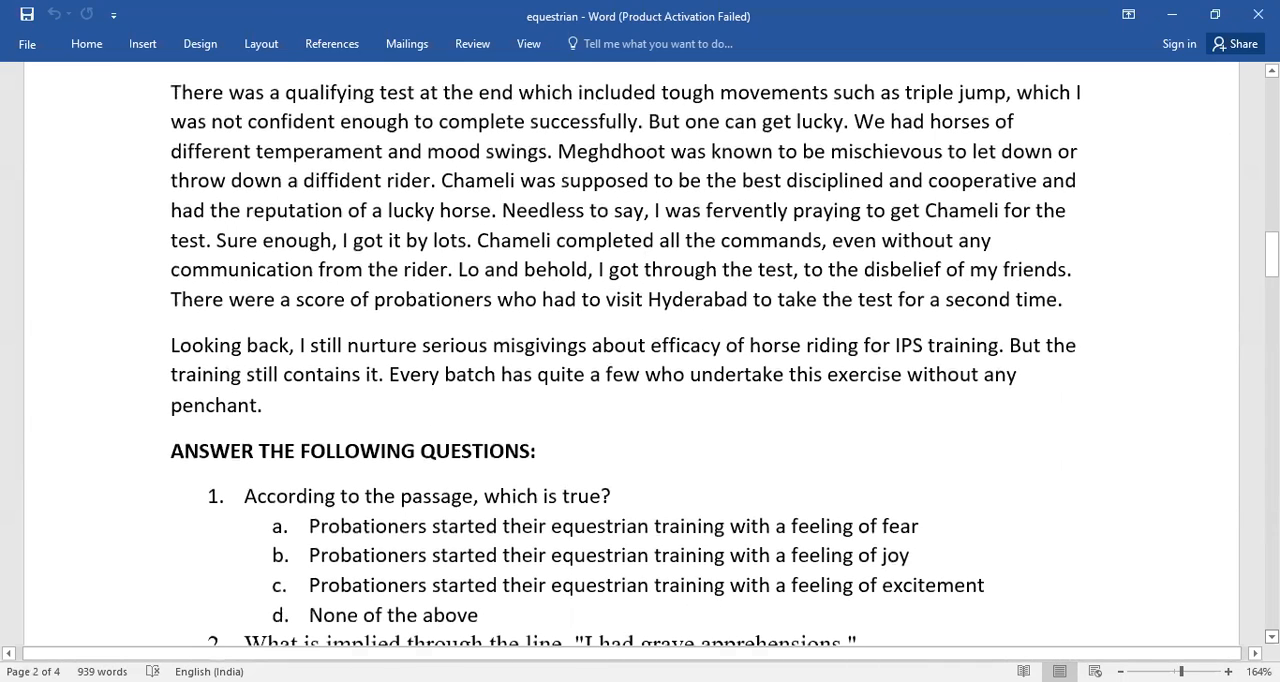
scroll("down", 3)
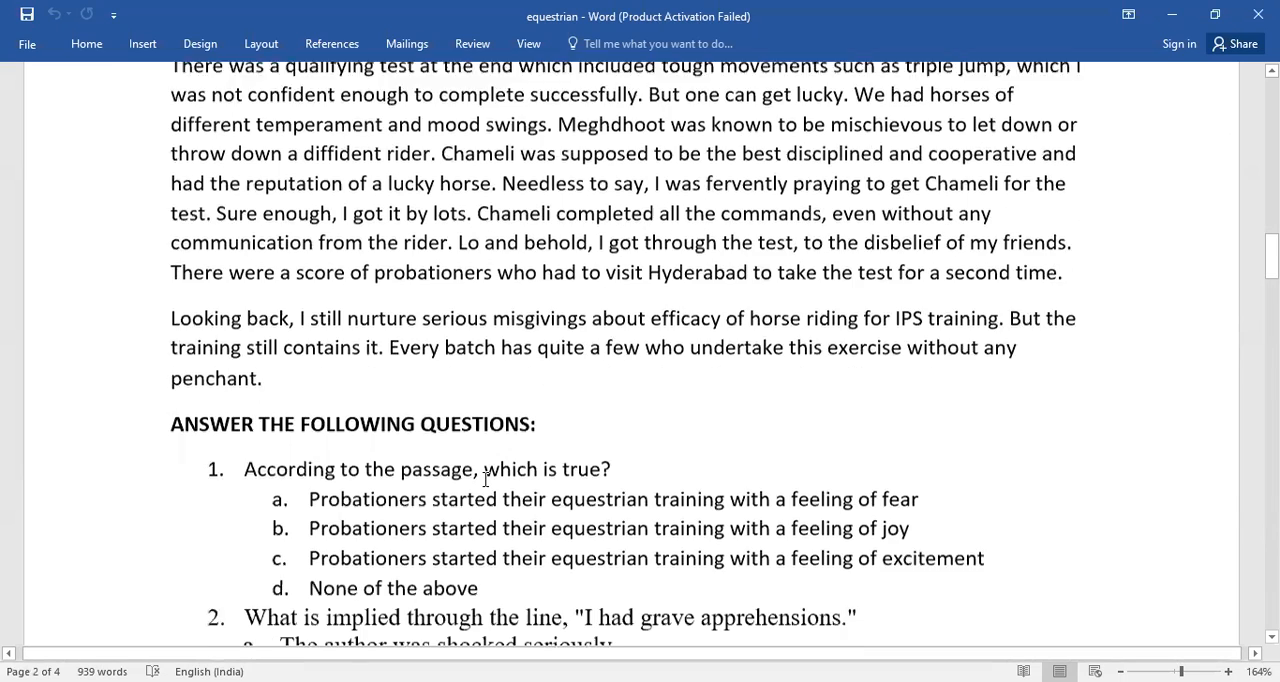
scroll("down", 3)
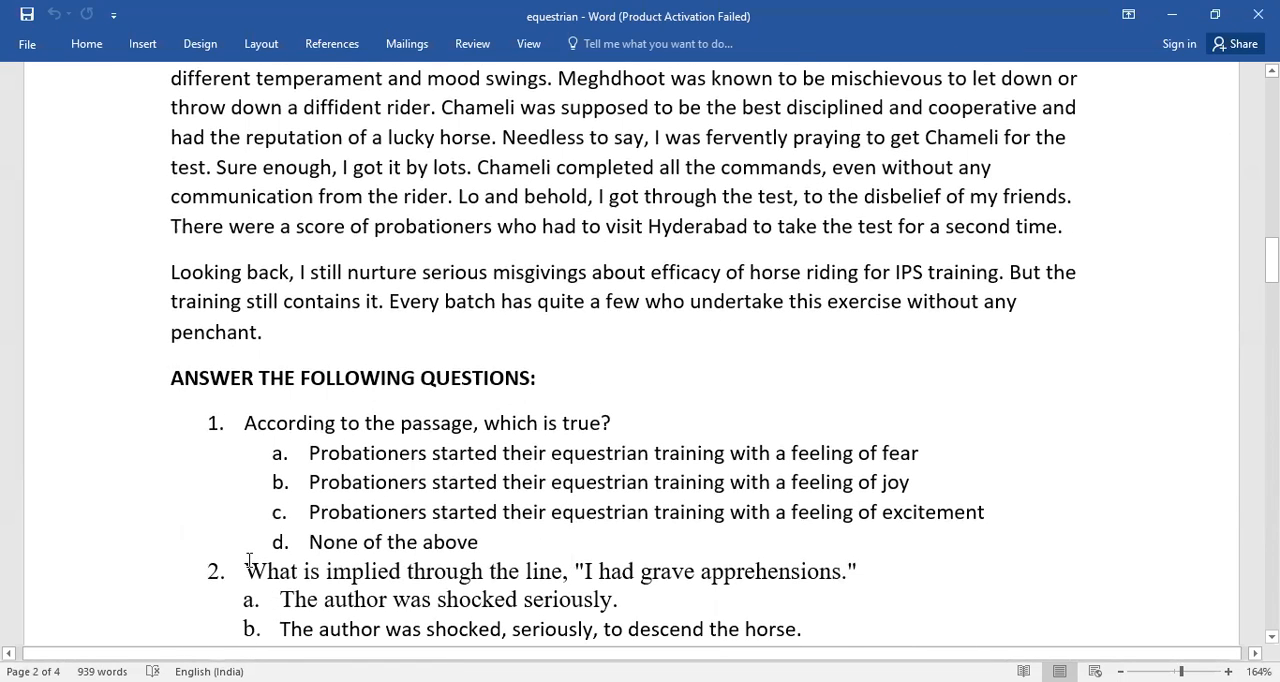
scroll("down", 3)
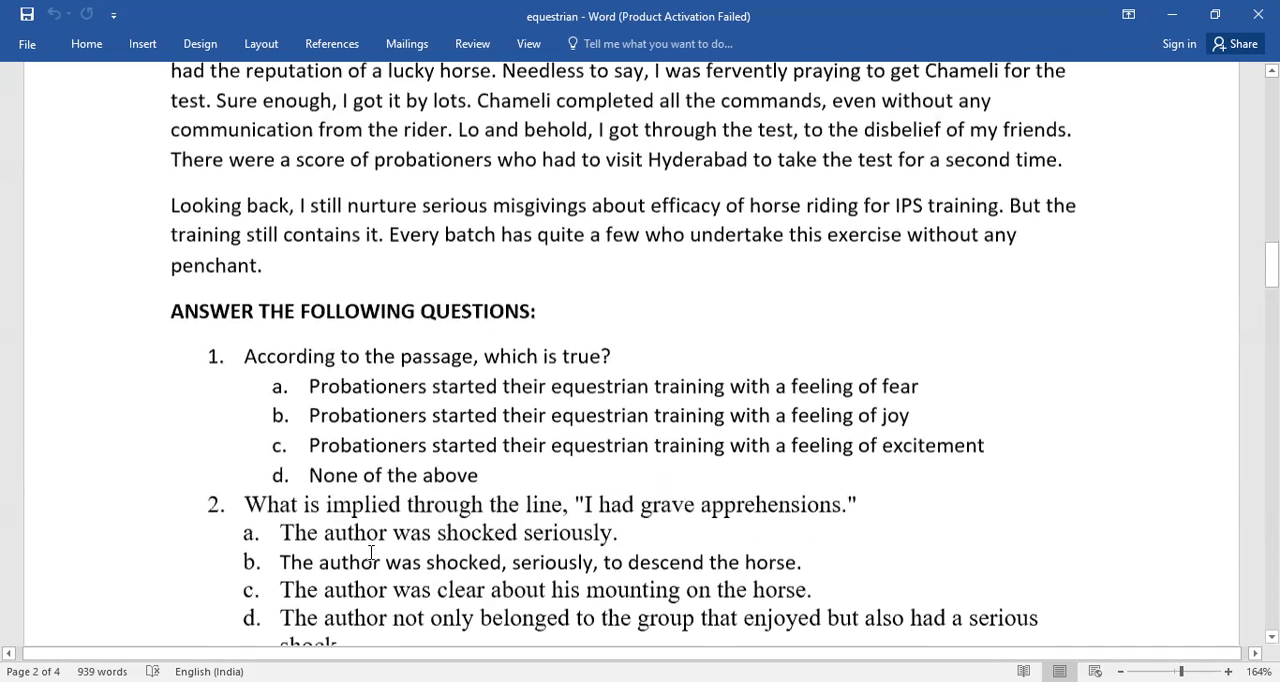
scroll("down", 3)
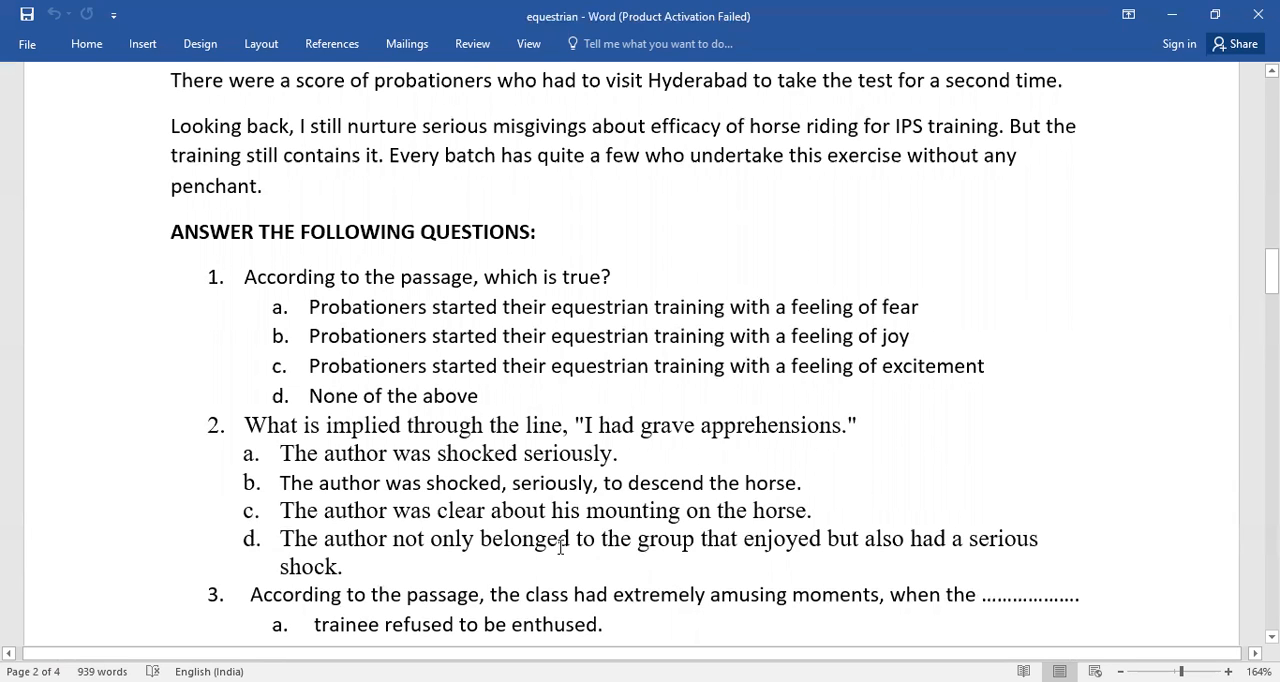
scroll("down", 3)
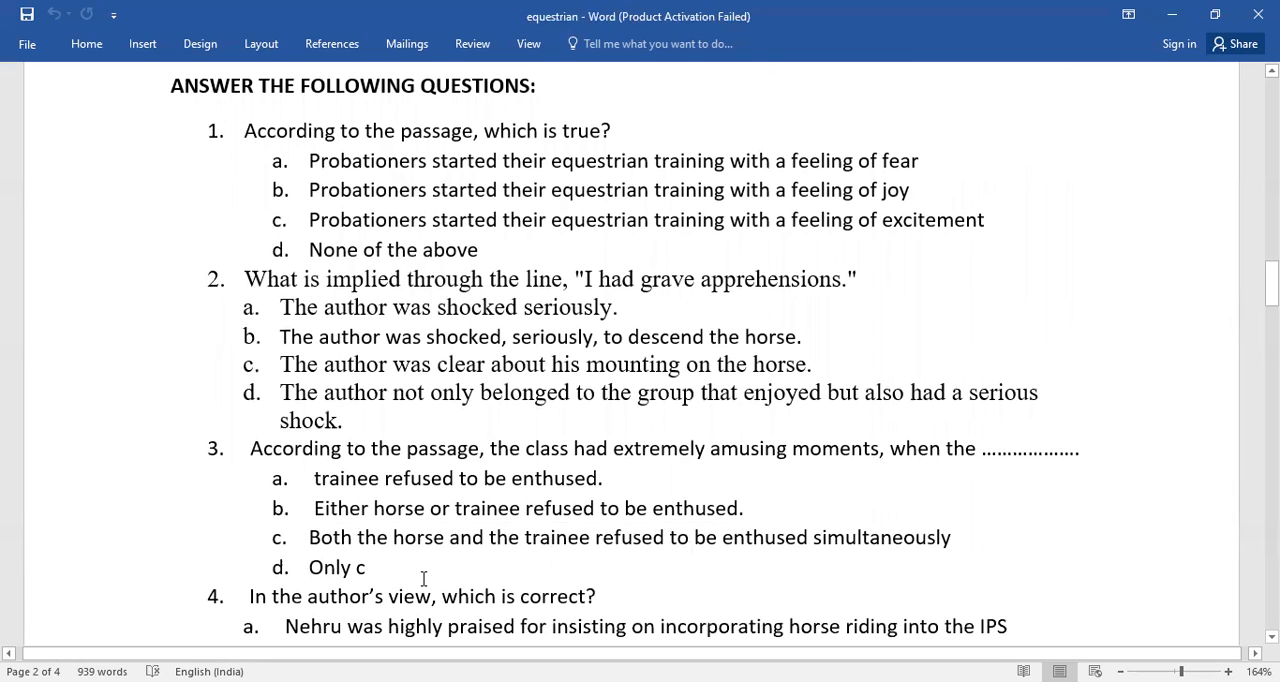
scroll("down", 3)
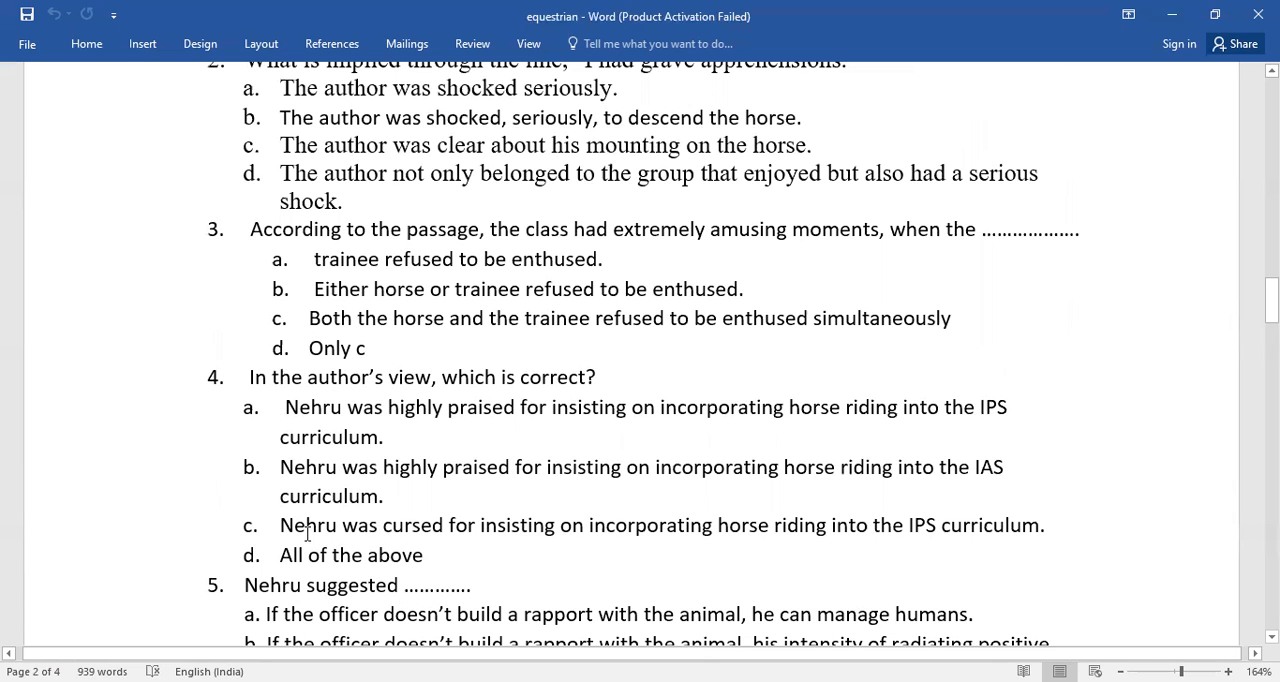
scroll("down", 3)
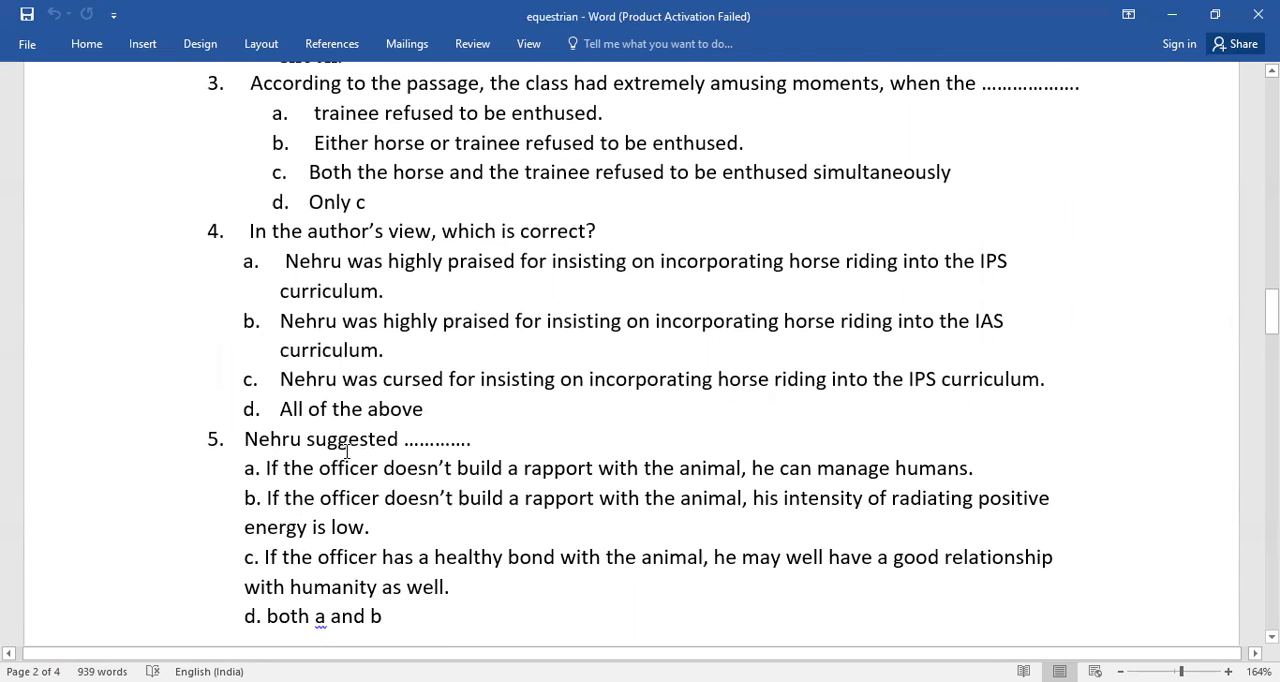
mouse_move(210, 504)
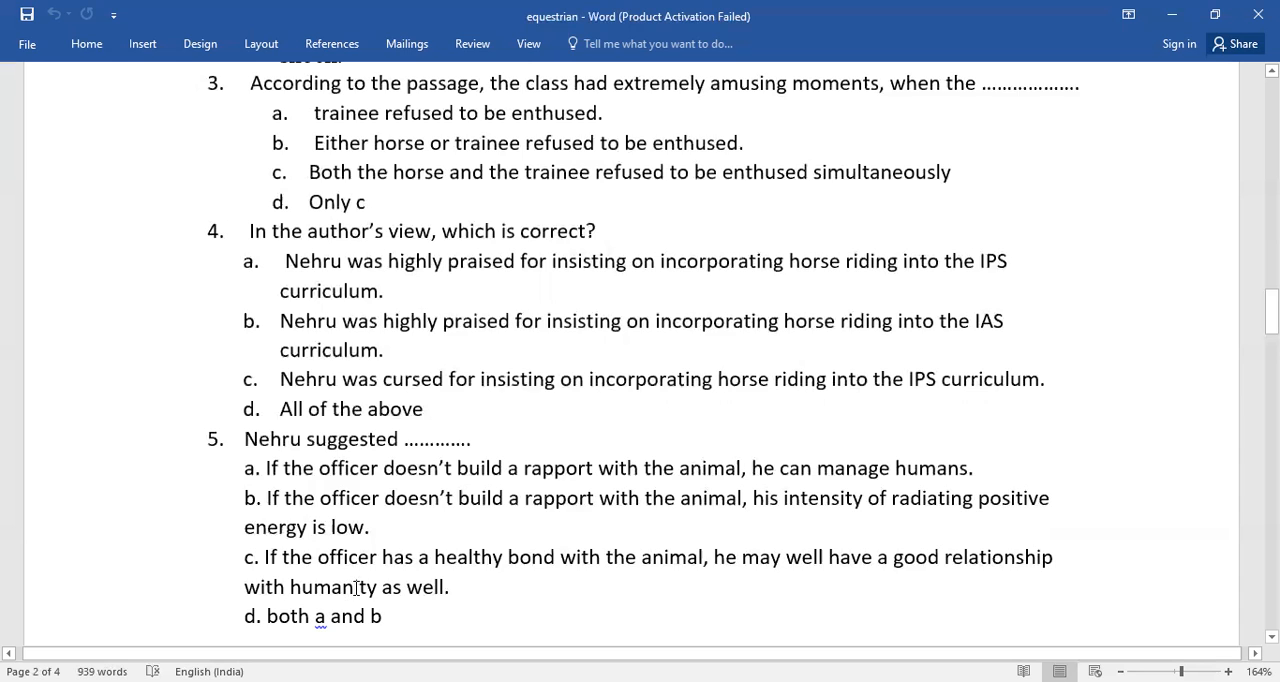
scroll("down", 3)
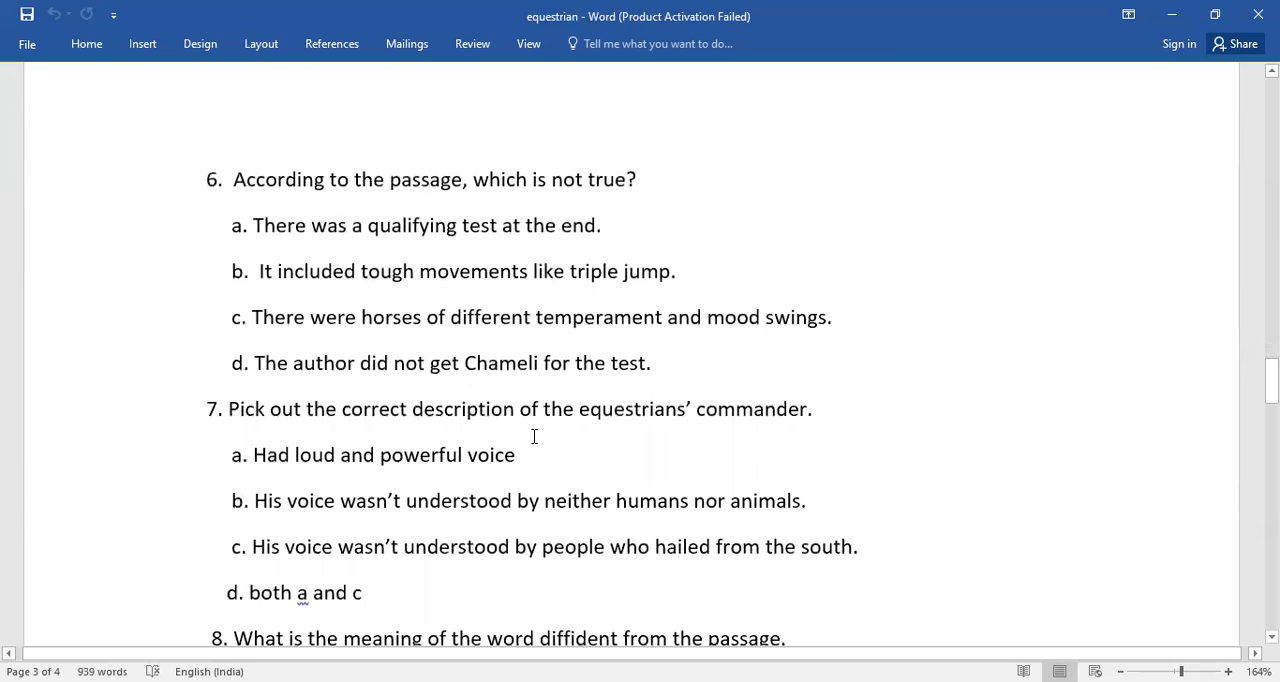
mouse_move(720, 434)
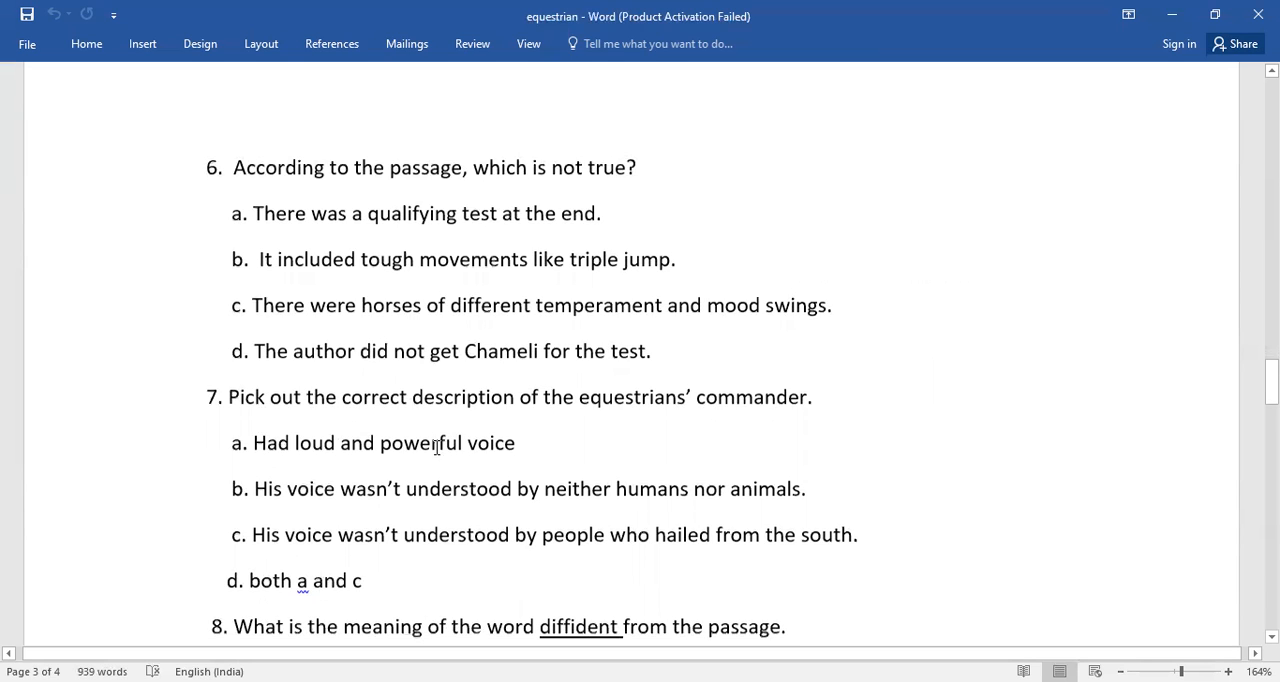
scroll("down", 3)
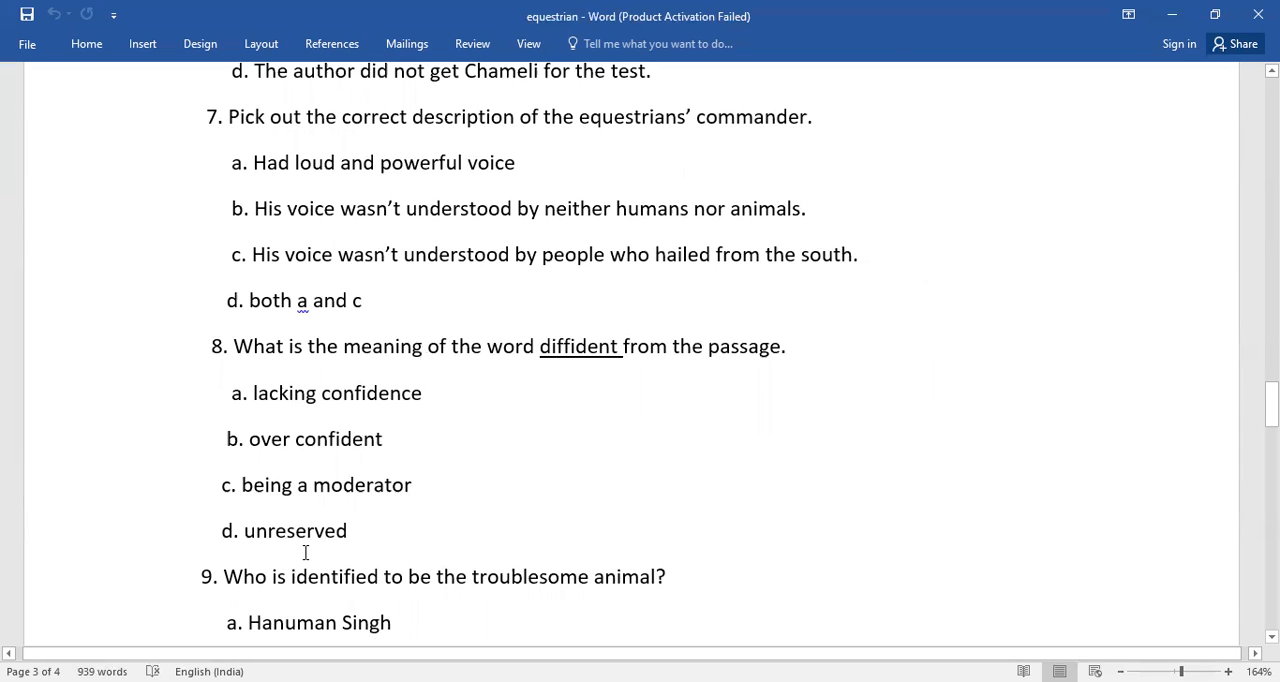
scroll("down", 3)
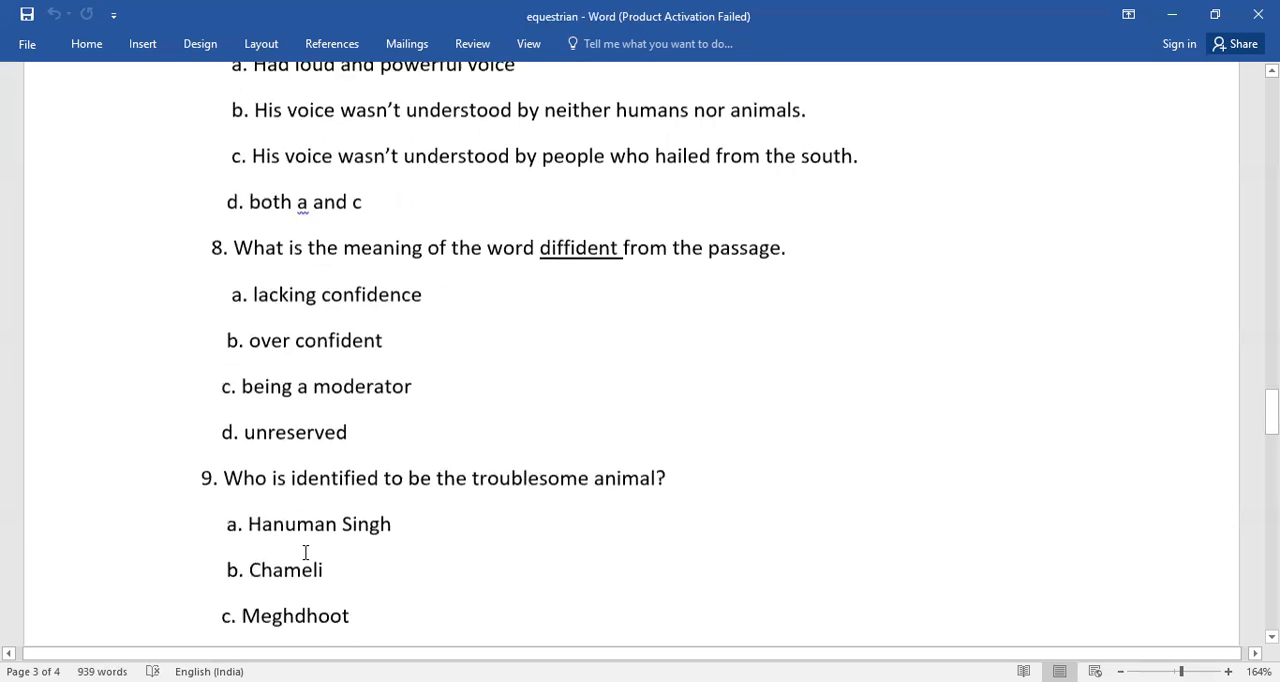
scroll("down", 3)
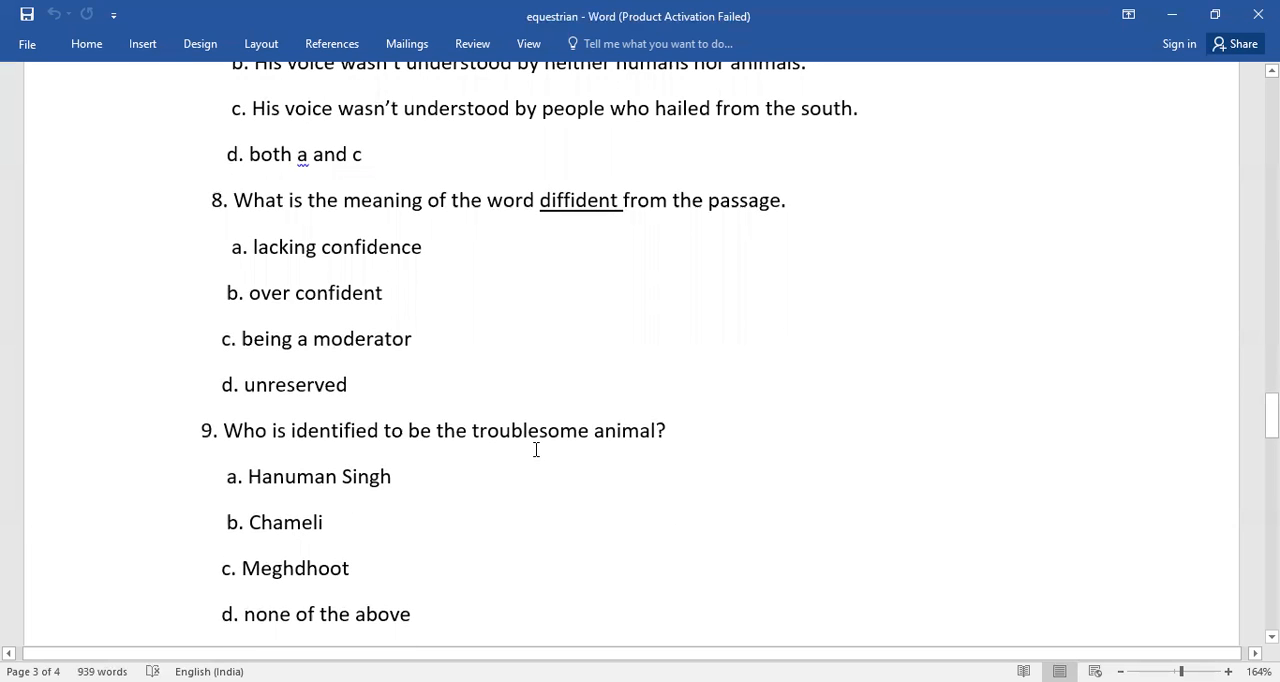
mouse_move(536, 456)
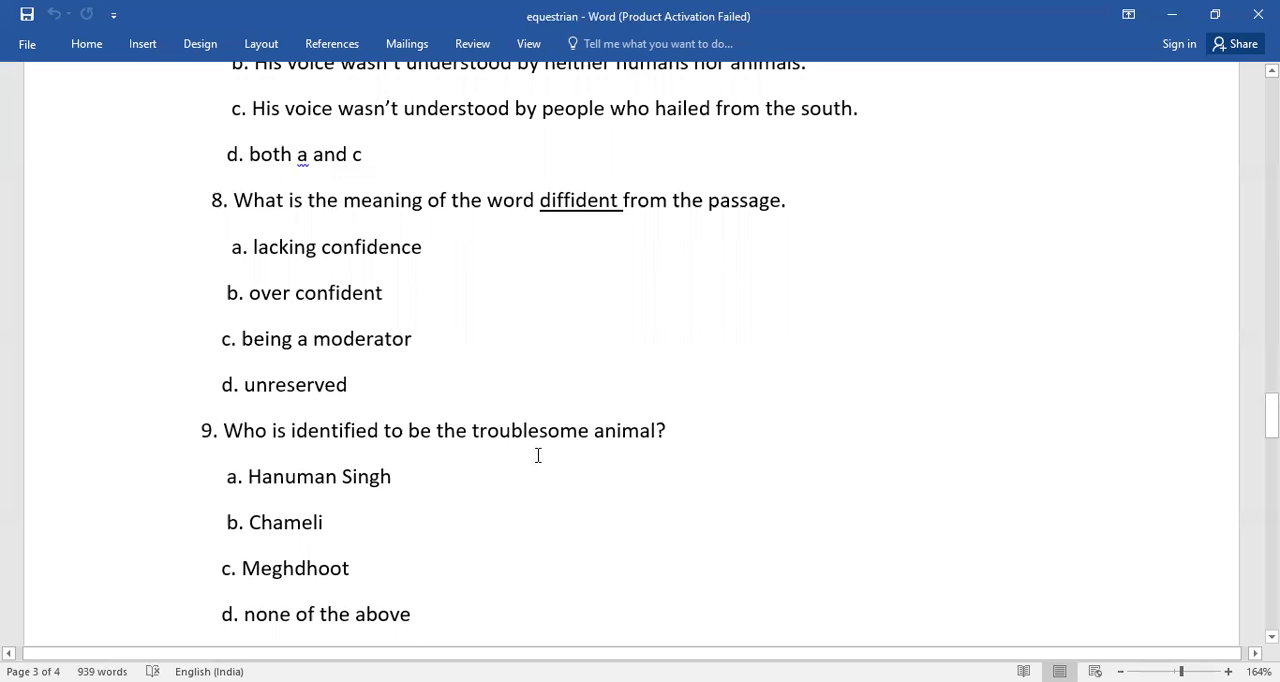
scroll("down", 3)
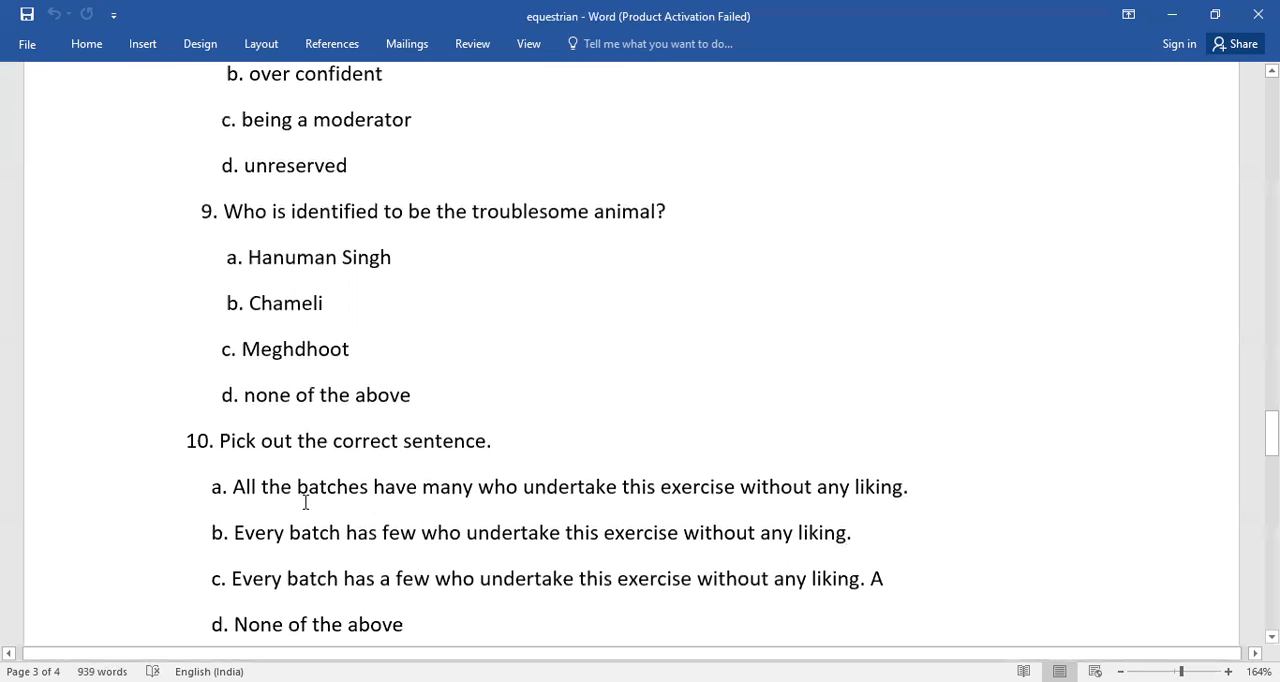
mouse_move(394, 514)
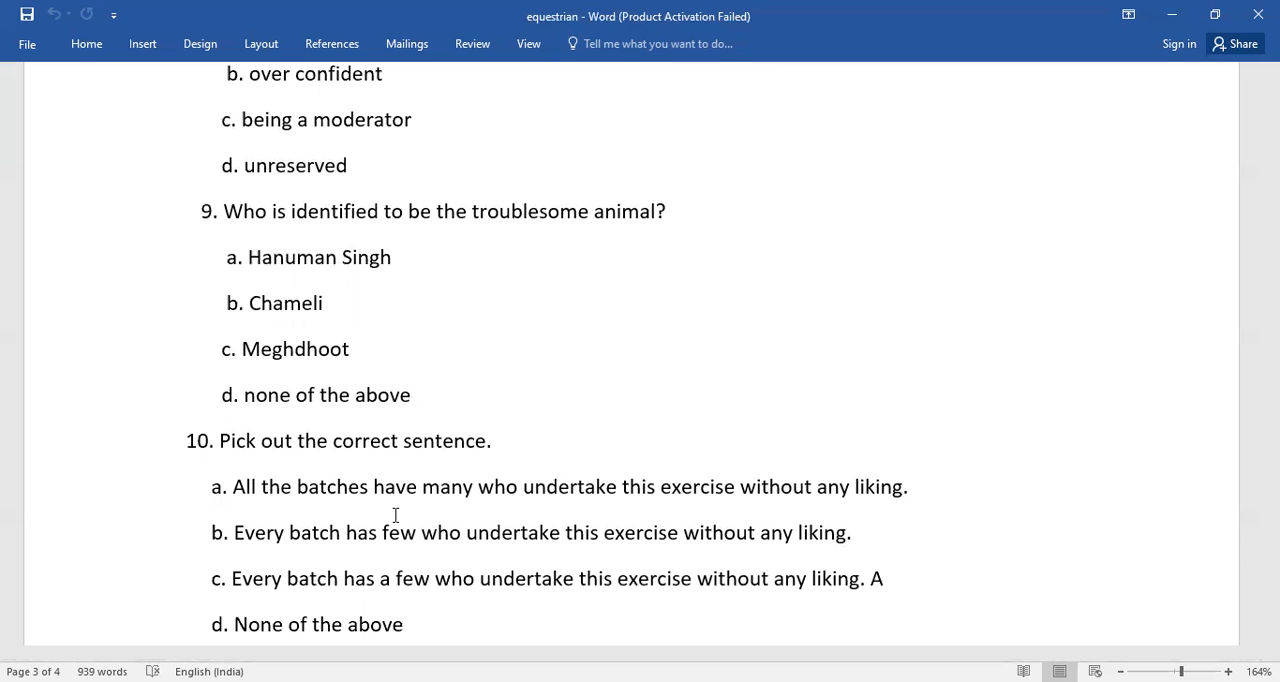
scroll("down", 3)
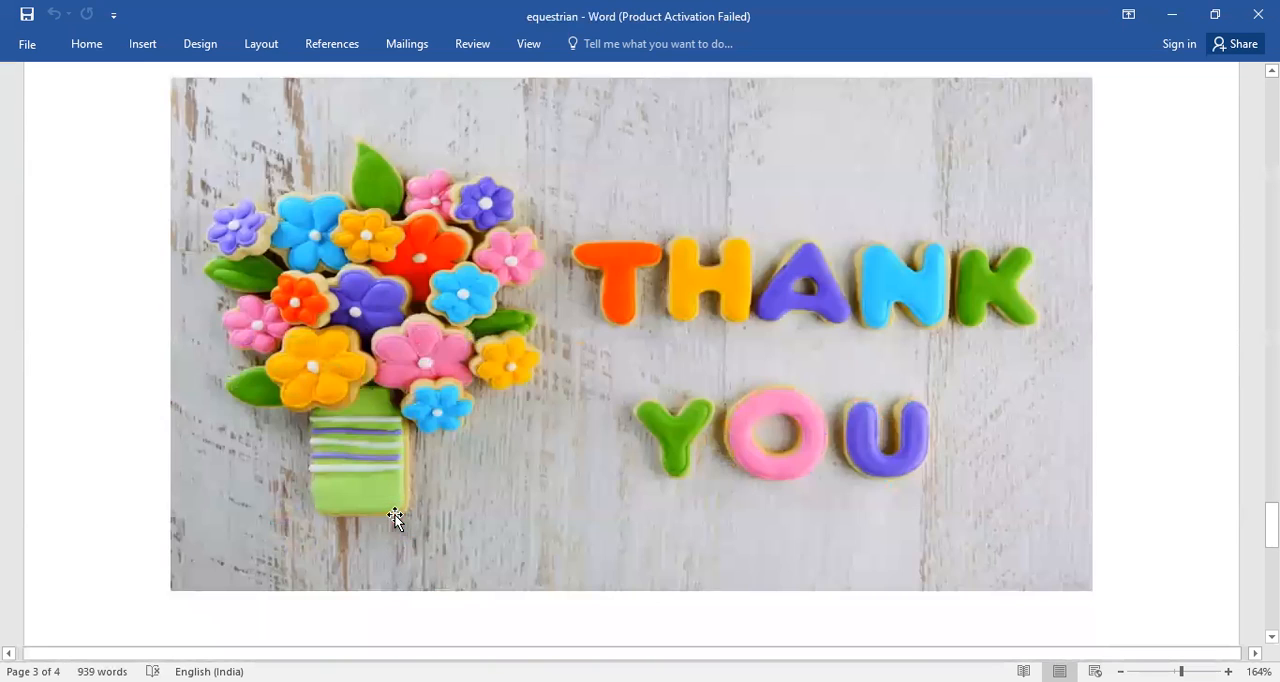
scroll("down", 3)
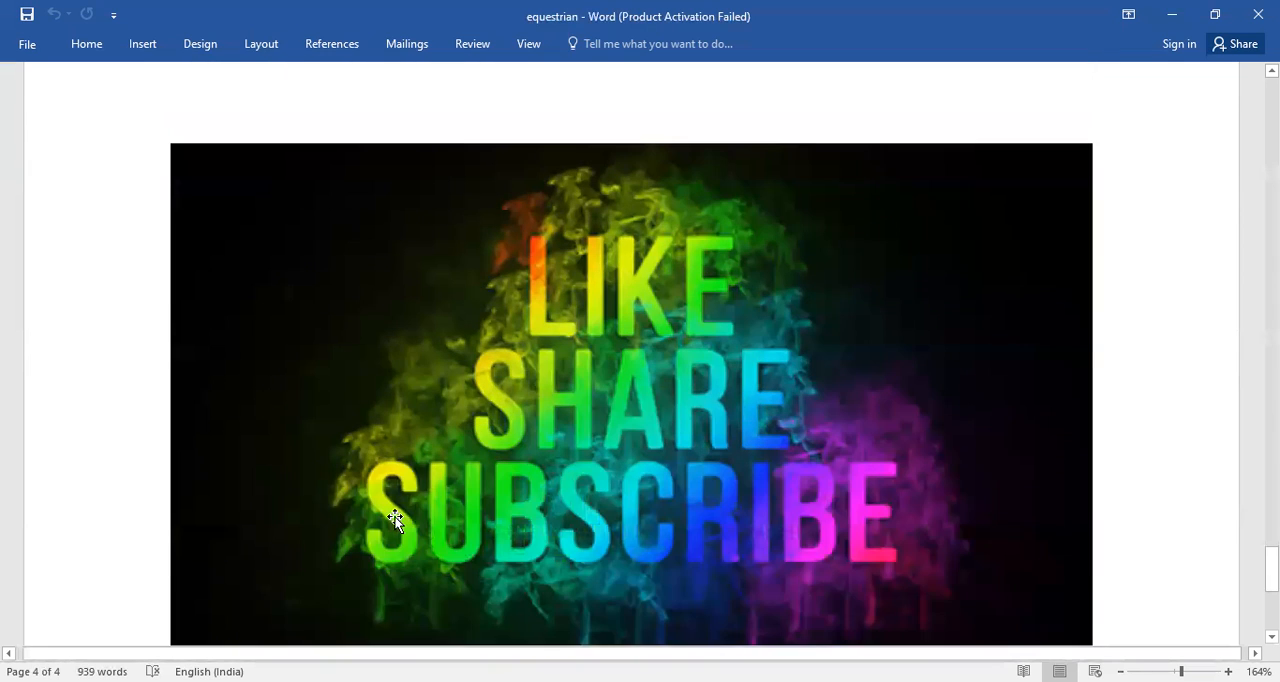